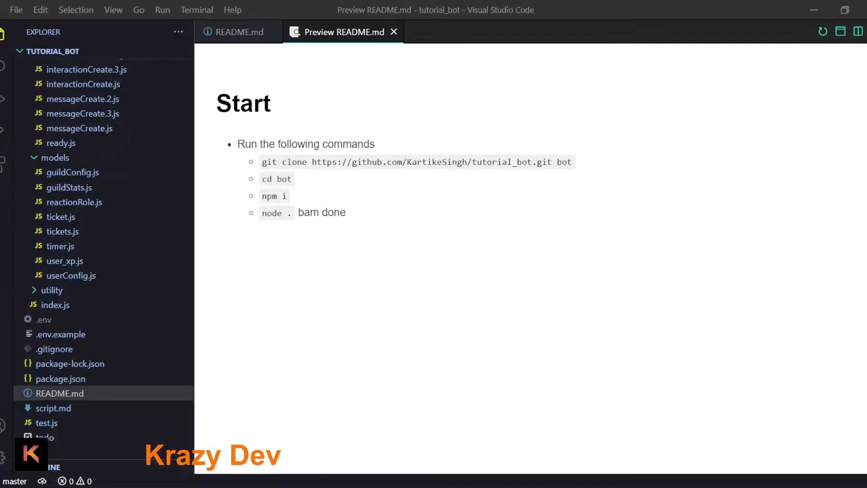
- Review the tutorial_bot README and close all open editor tabs
click(50, 290)
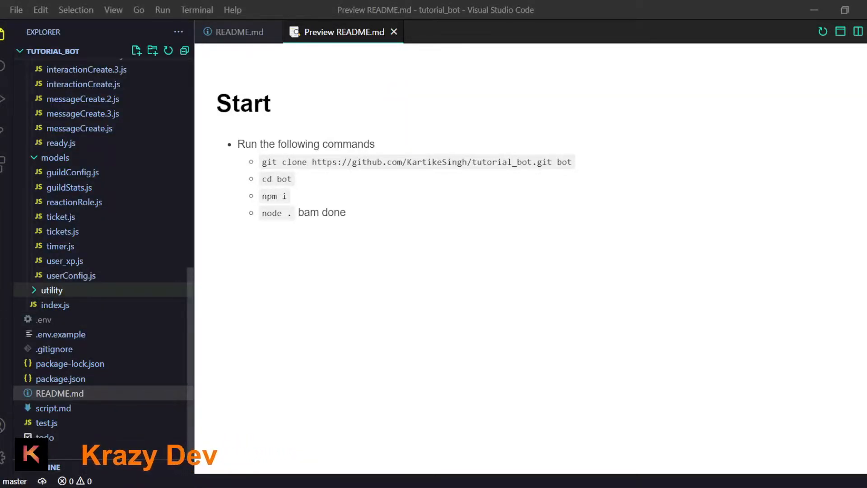
scroll(down, 3)
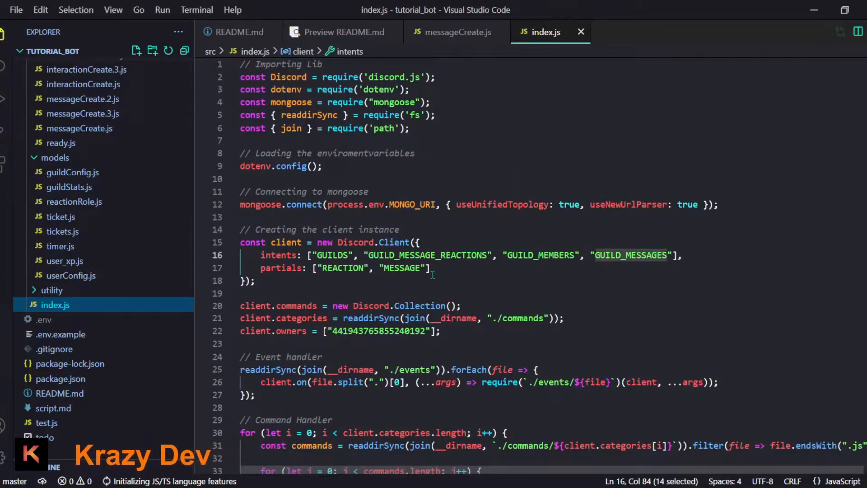
click(580, 32)
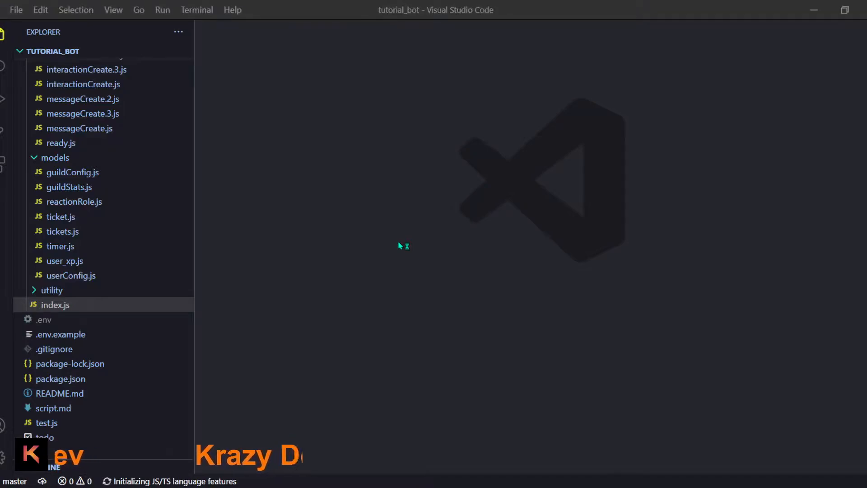
mouse_move(334, 394)
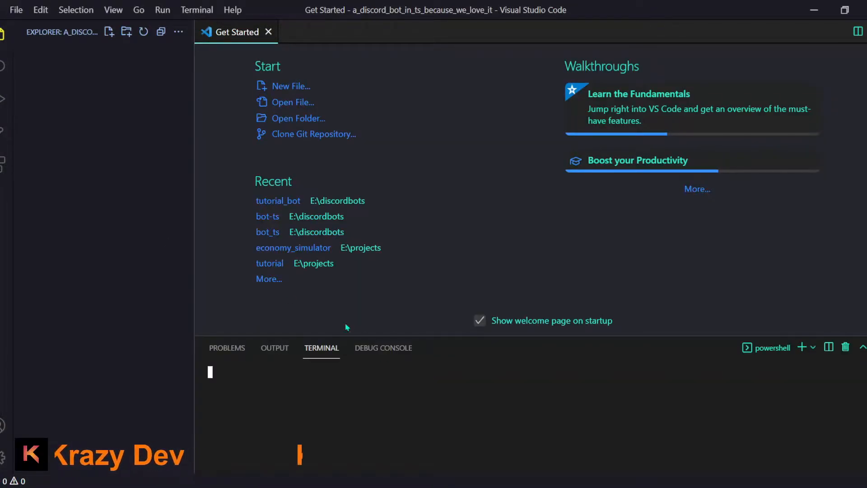
text(npm init)
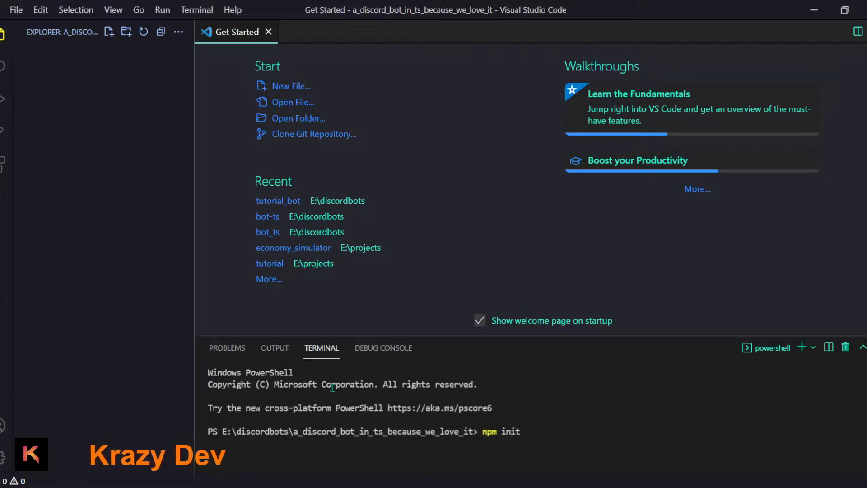
text(-y)
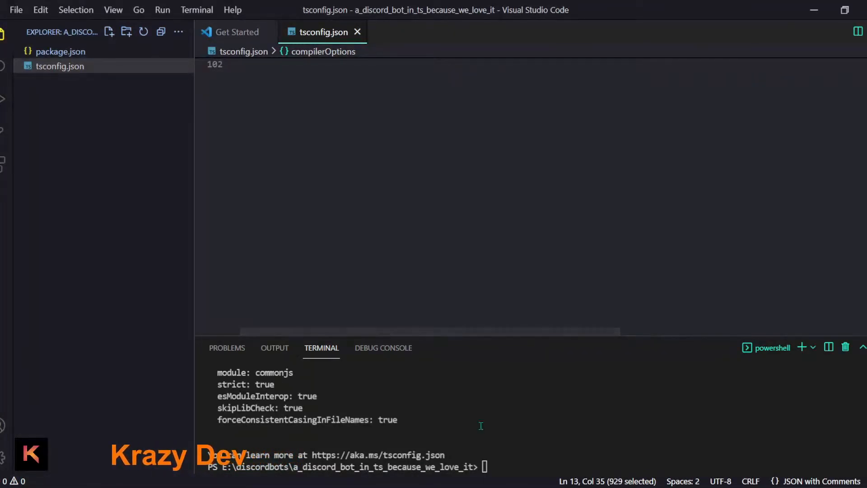
text(npm i --save-)
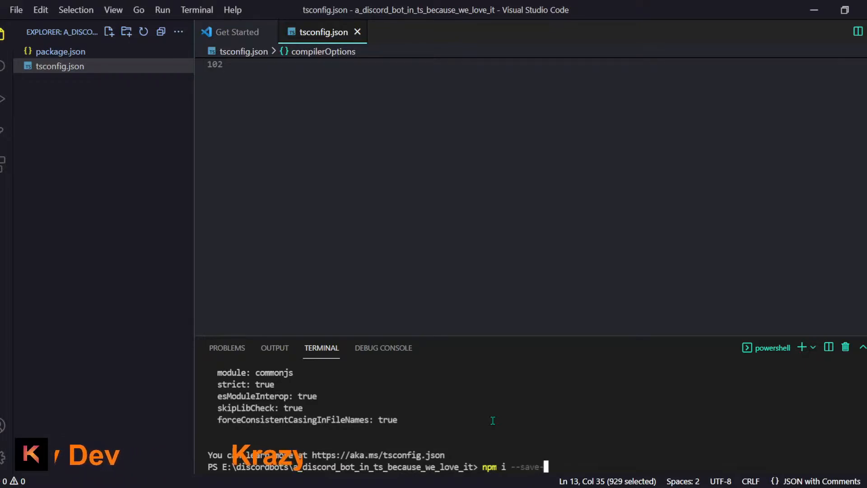
text(typescript)
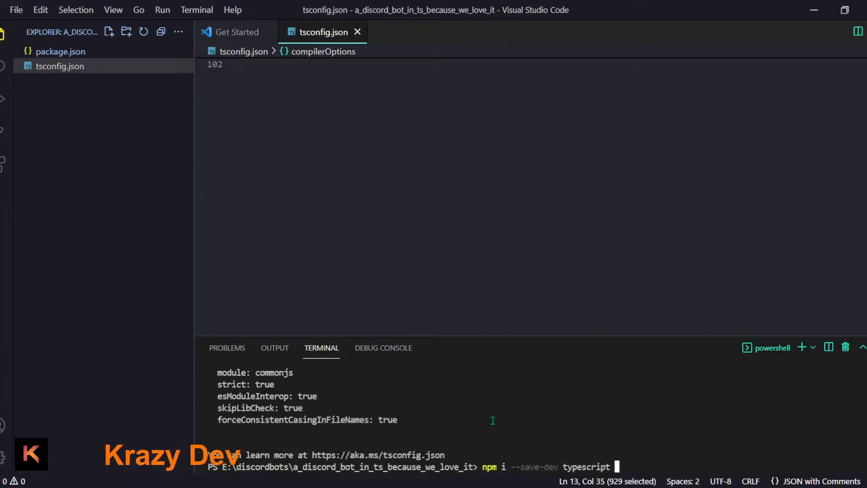
text(@types/node)
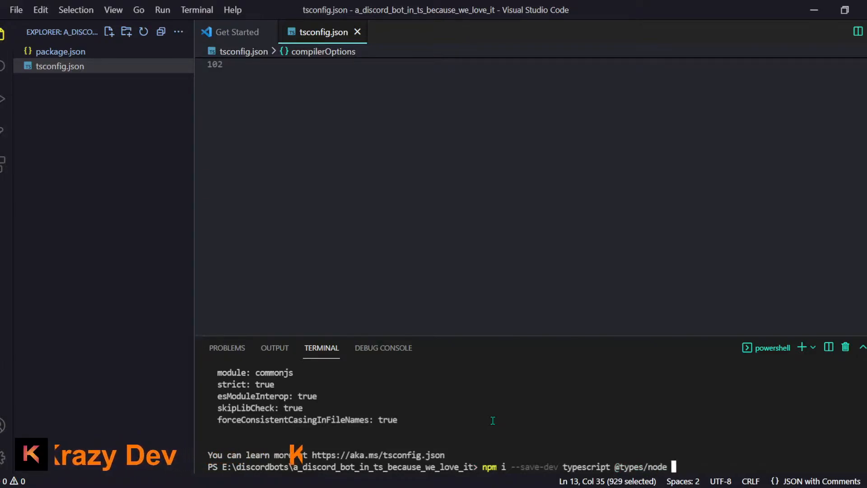
text(dotnet)
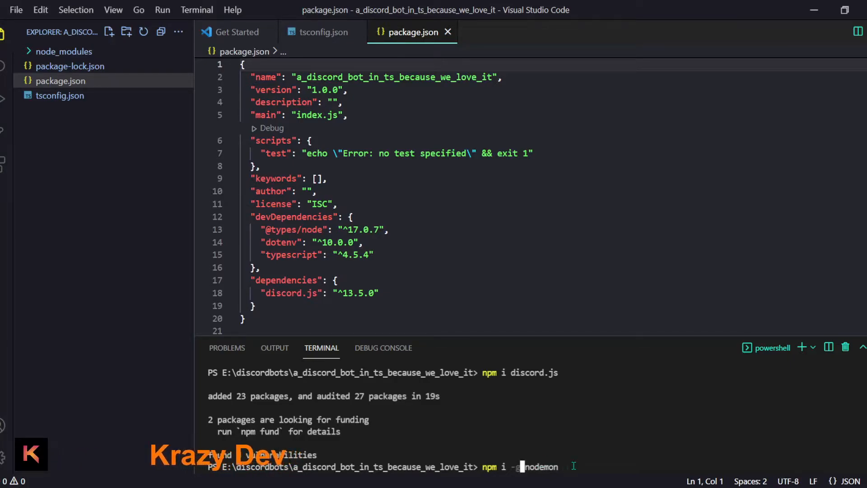
- Run the global nodemon install and add the "dev": "nodemon src/index.ts" script to package.json
key(enter)
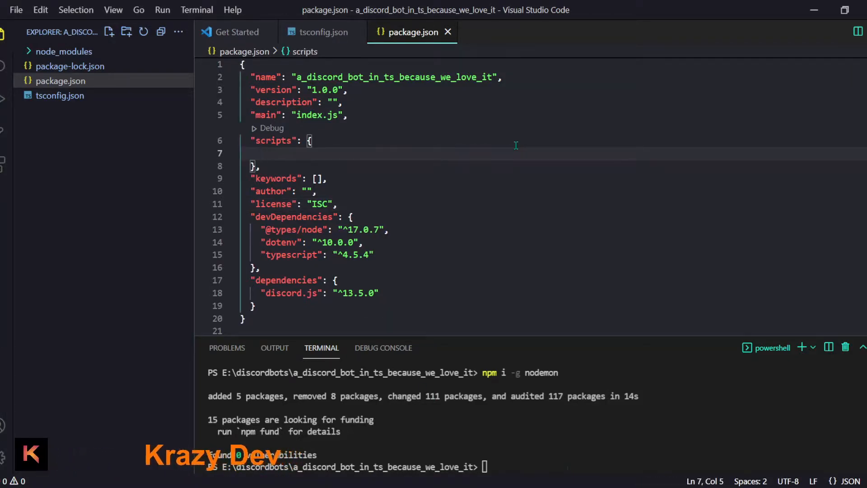
text(")
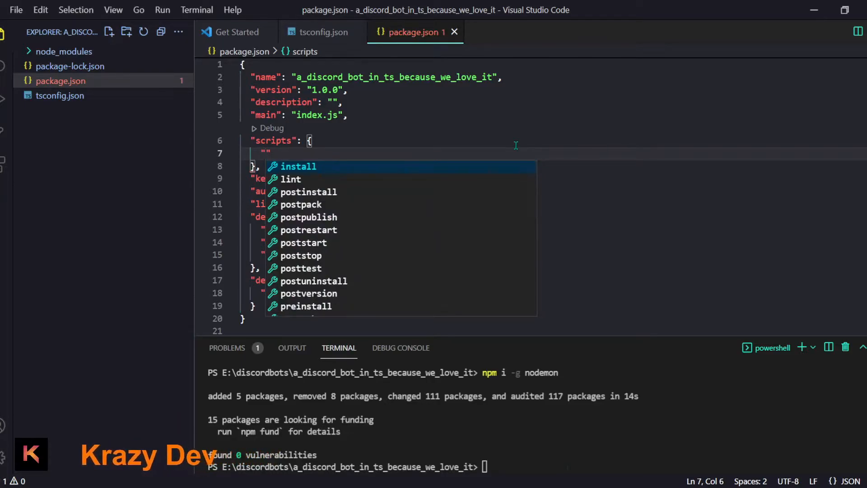
text(dev)
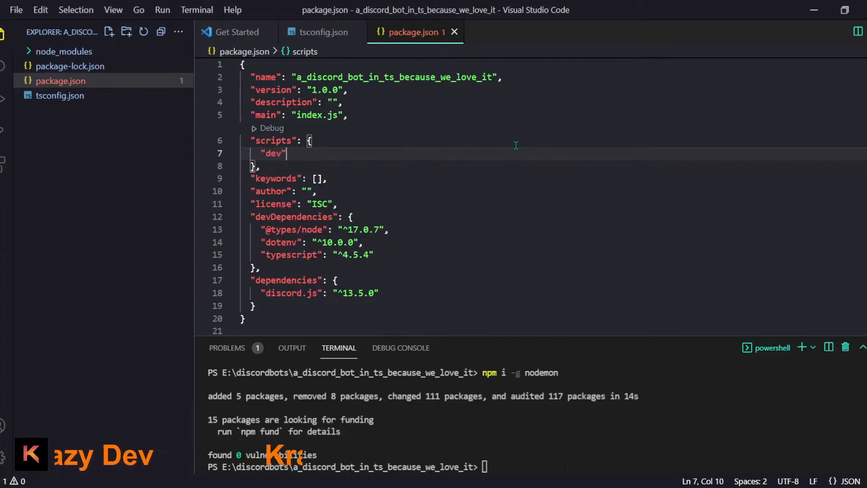
text(:"nodemon src/")
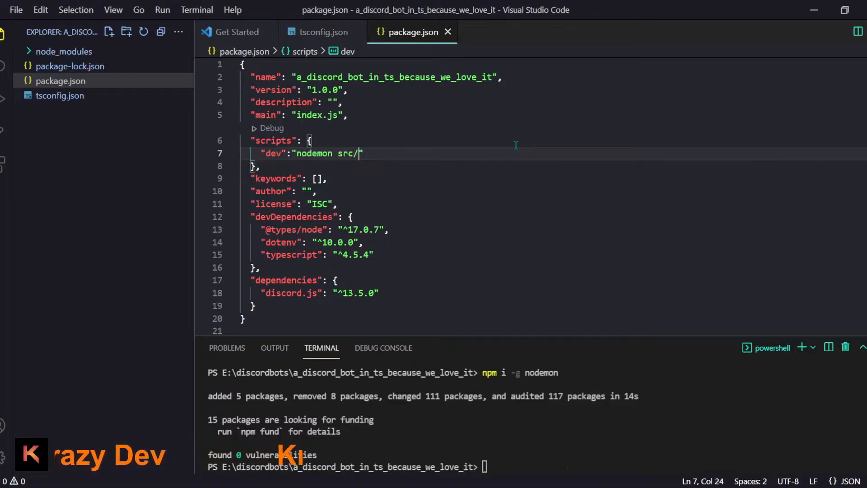
text(index.ts)
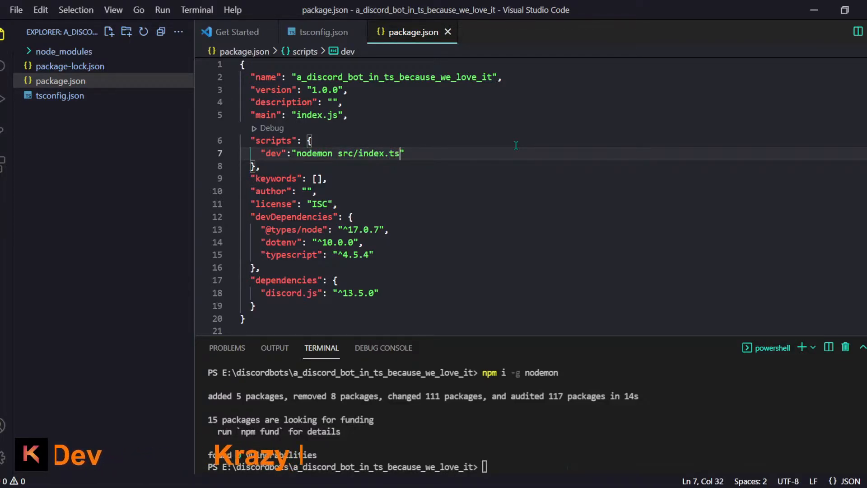
text(",)
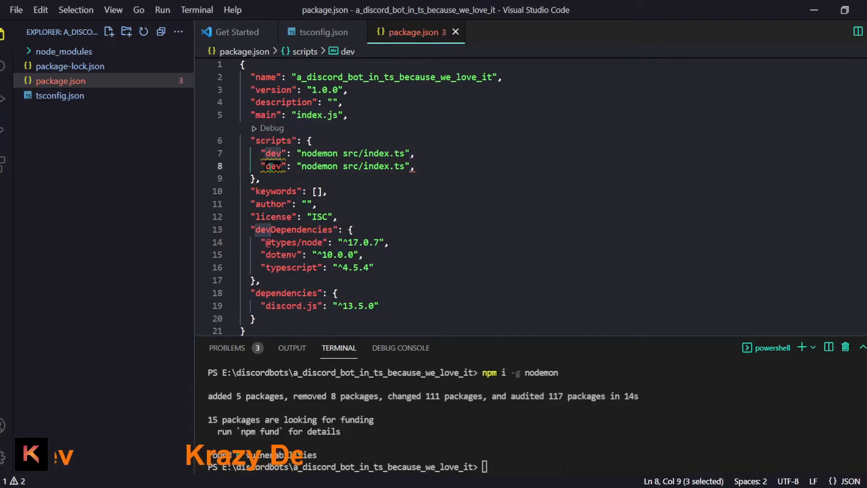
- Add the "build": "tsc && node build/index.js" script to package.json
text(build)
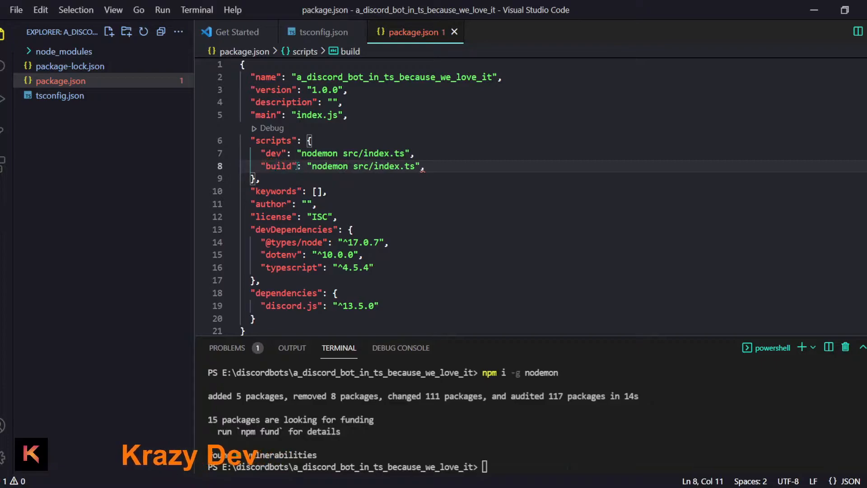
text(tsc &&)
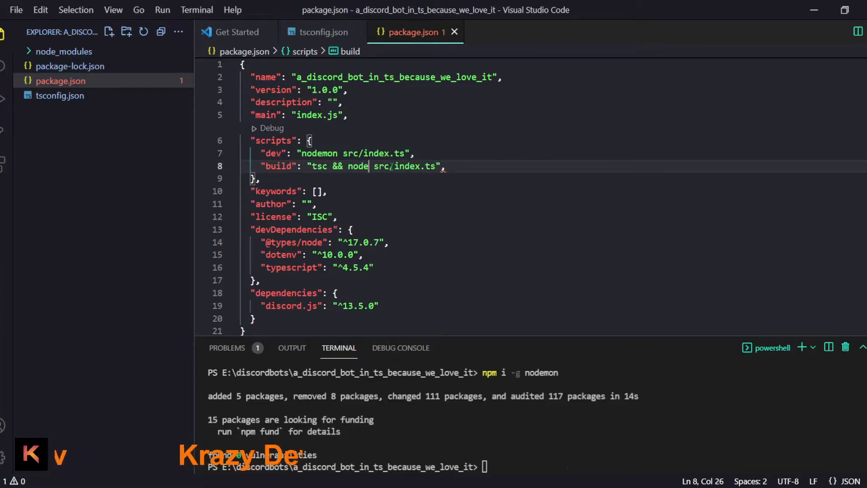
text(build)
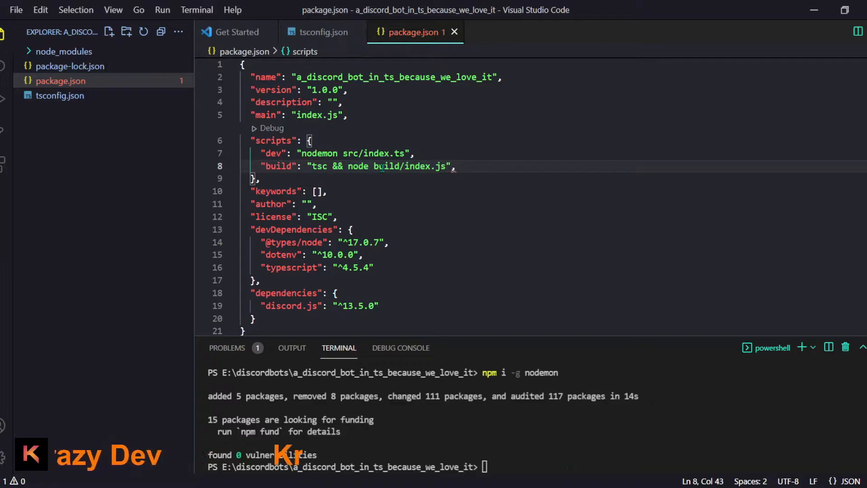
click(322, 32)
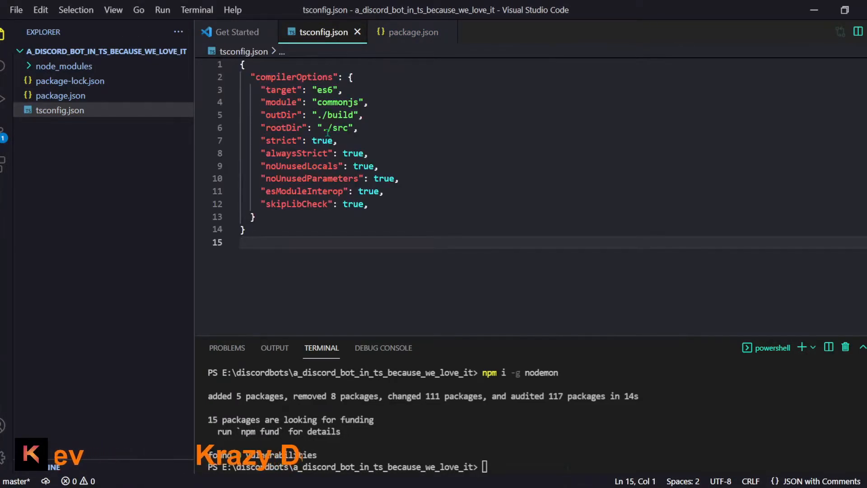
- Set tsconfig outDir ./build and rootDir ./src, fix package.json's trailing comma, and create the src folder
double_click(294, 77)
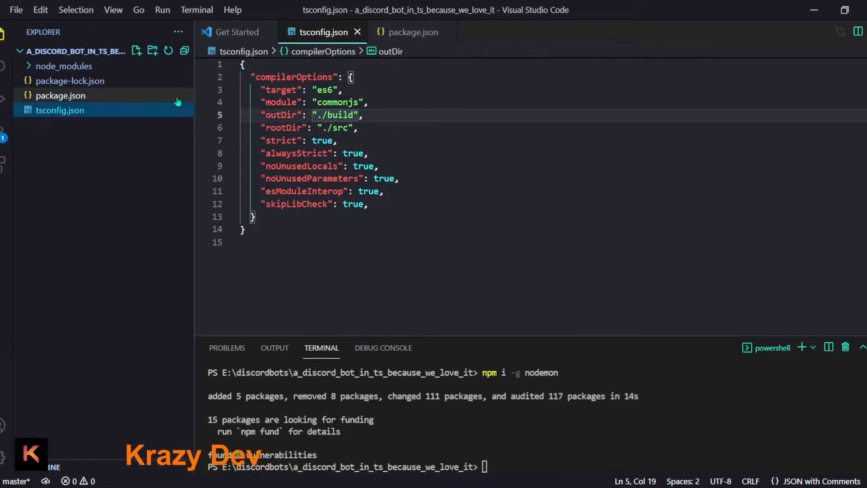
click(411, 32)
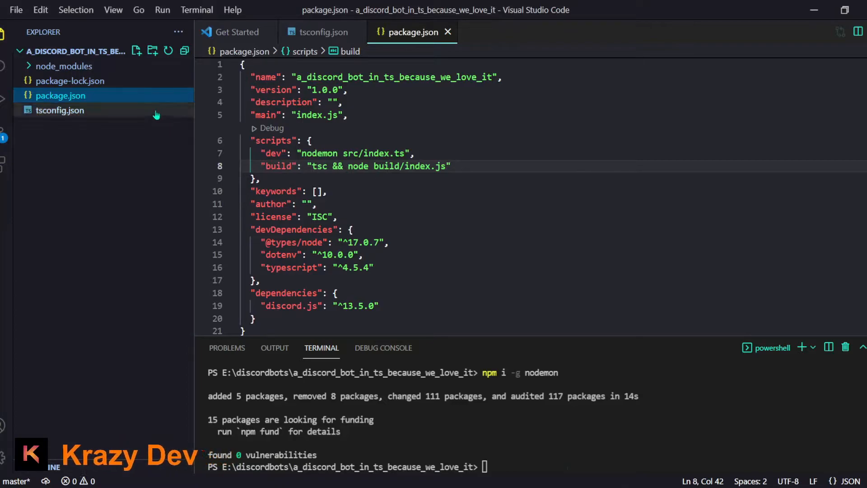
click(59, 110)
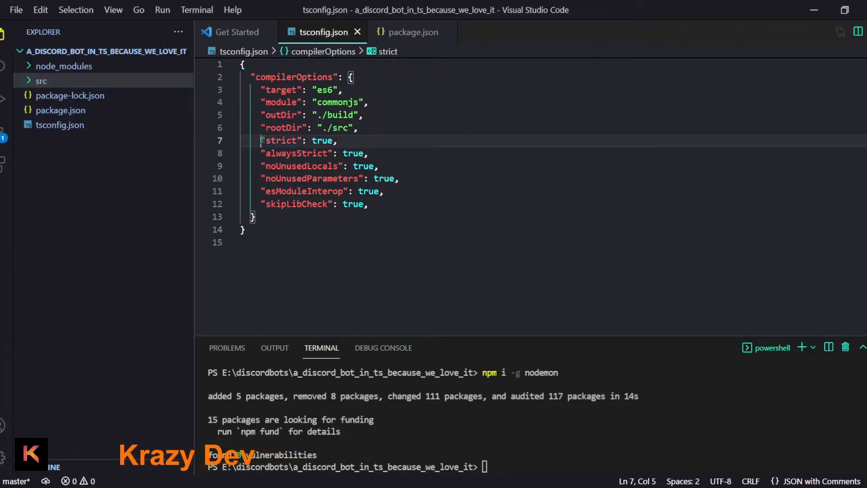
click(318, 166)
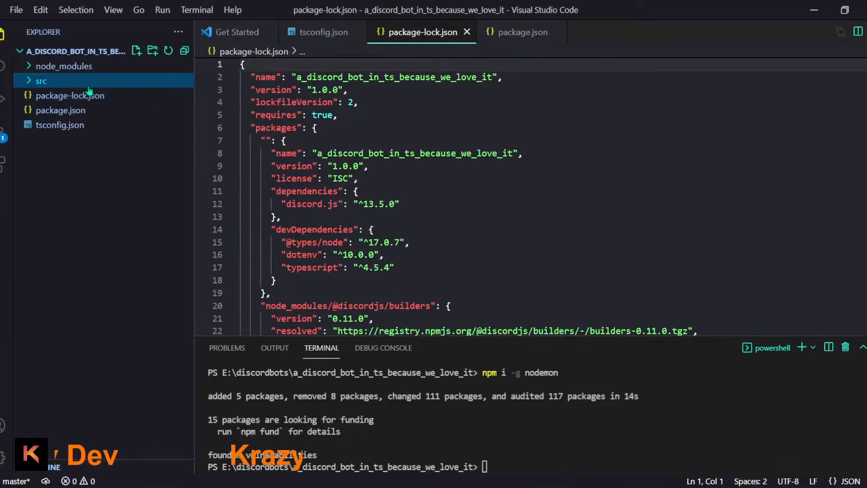
- Create src/index.ts importing Client from 'discord.js' and declaring a client with GUILDS intents
click(136, 50)
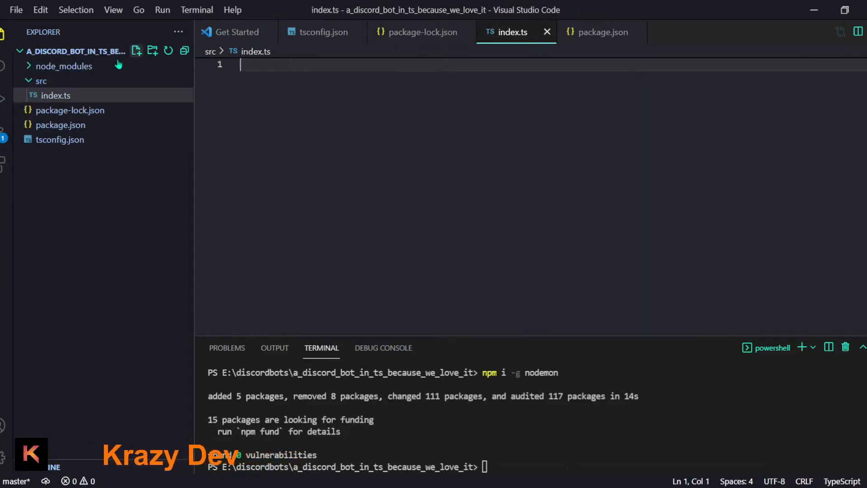
text(i)
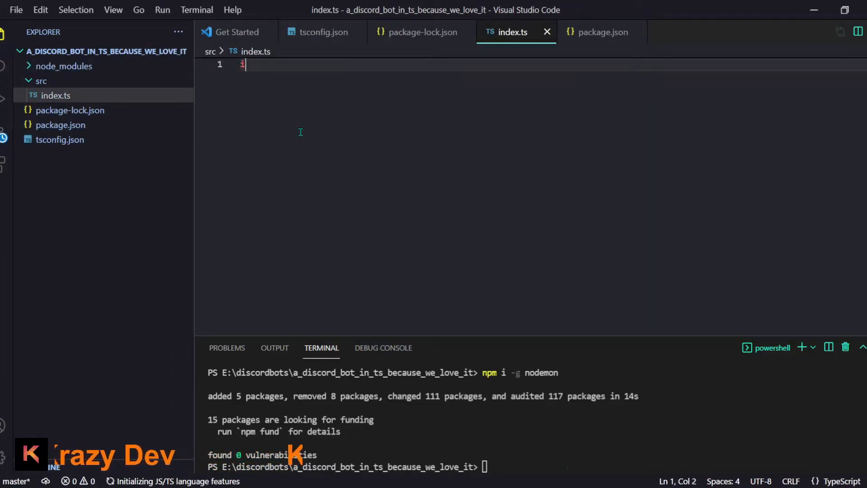
text(mport {Client} from)
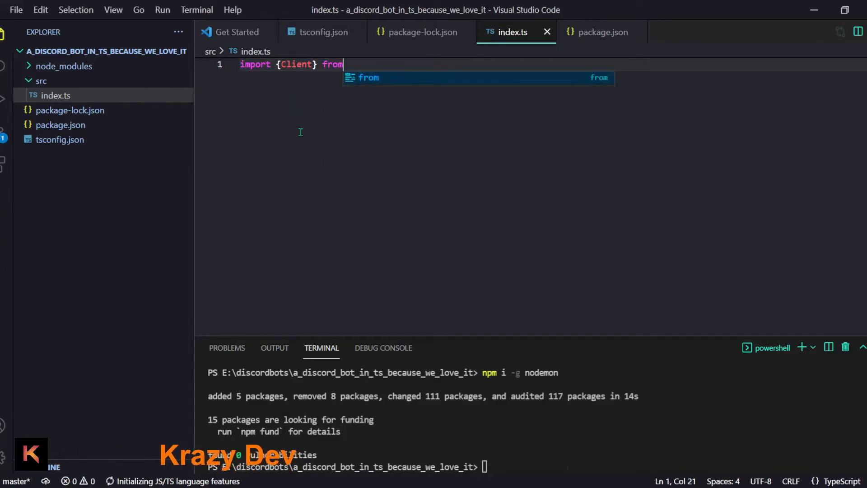
text('discord.js';)
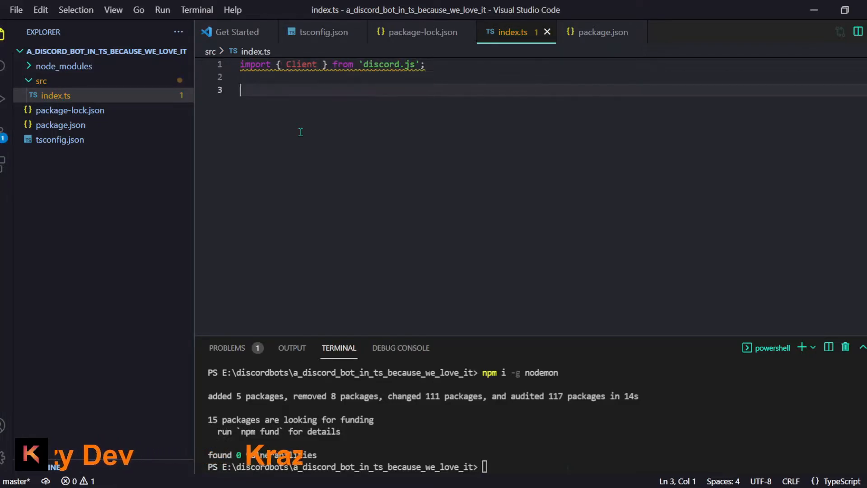
text(const client =)
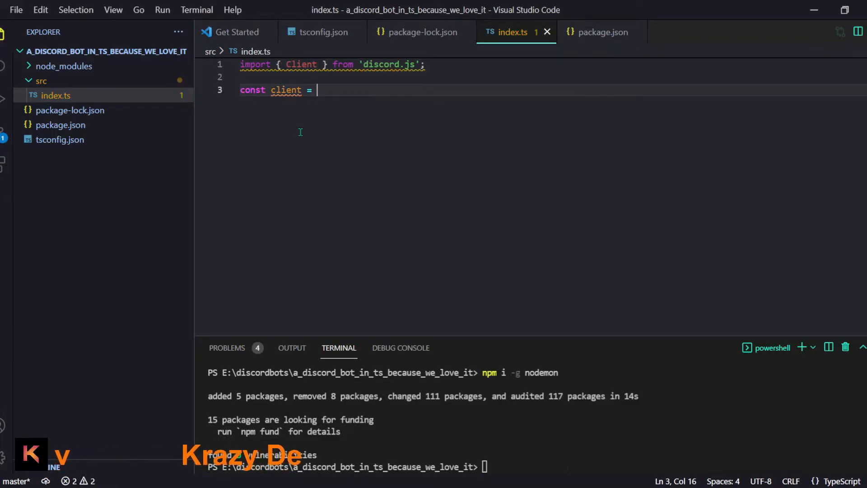
text(new Cl)
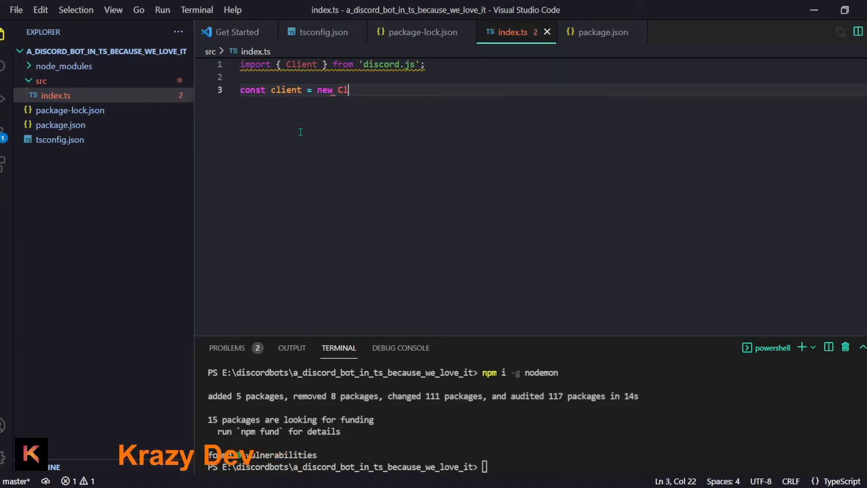
text(ient())
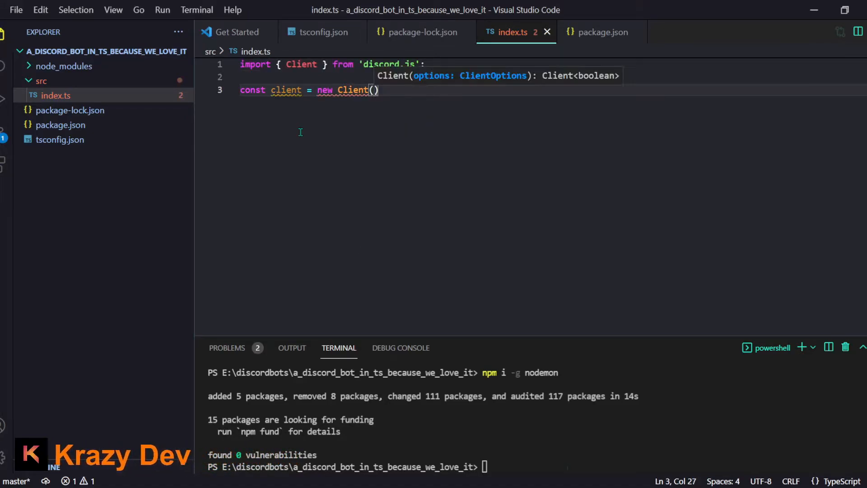
text({intent:})
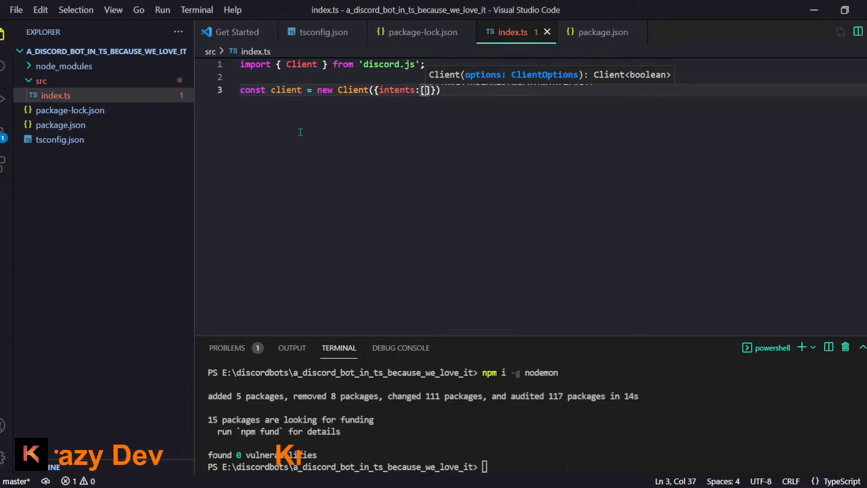
text("GUILDS)
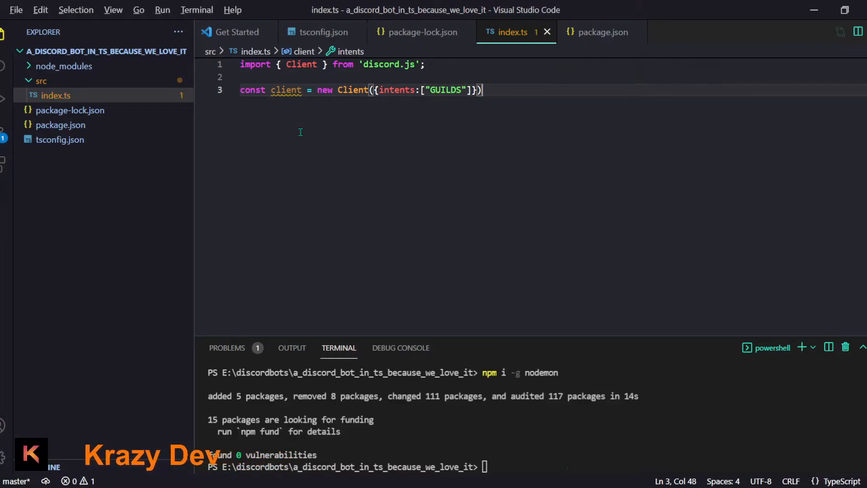
- Add client.login(process.env.TOKEN) plus the dotenv import and config() call
text(client.login()
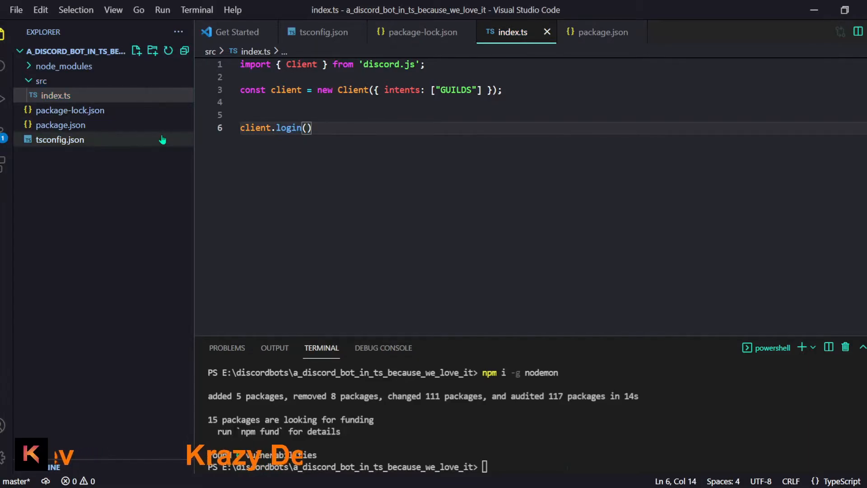
text(prcoe)
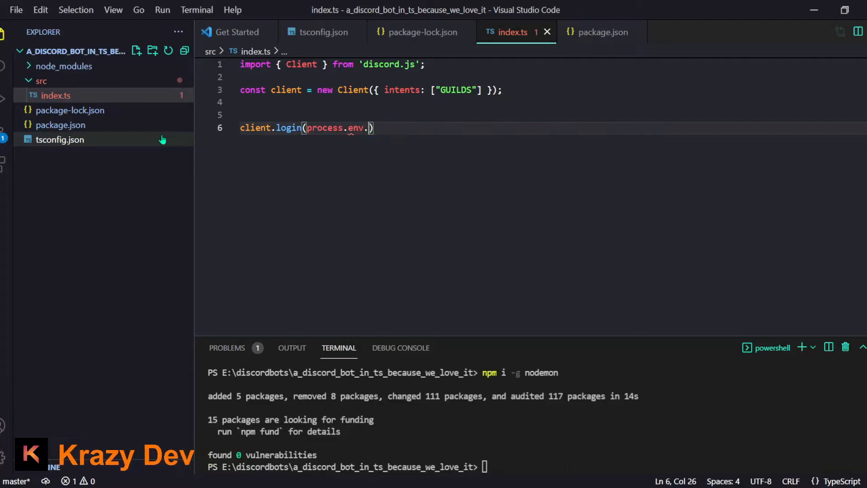
text(TOKEN)
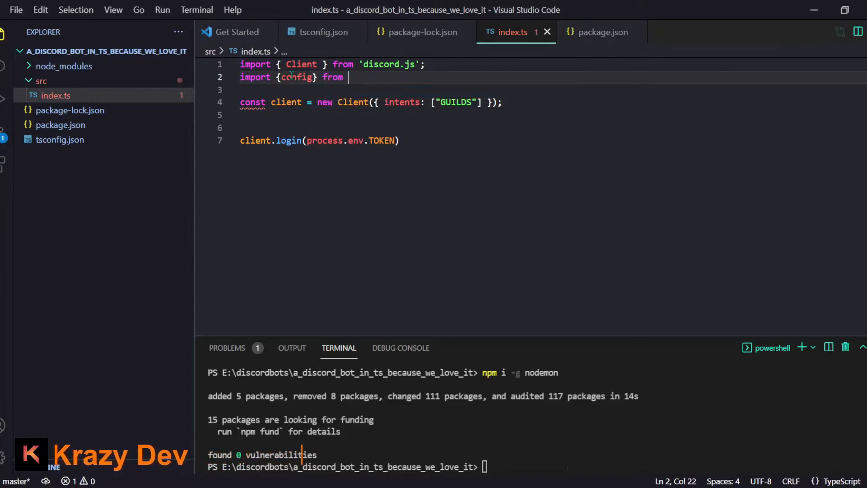
text('dotenv';)
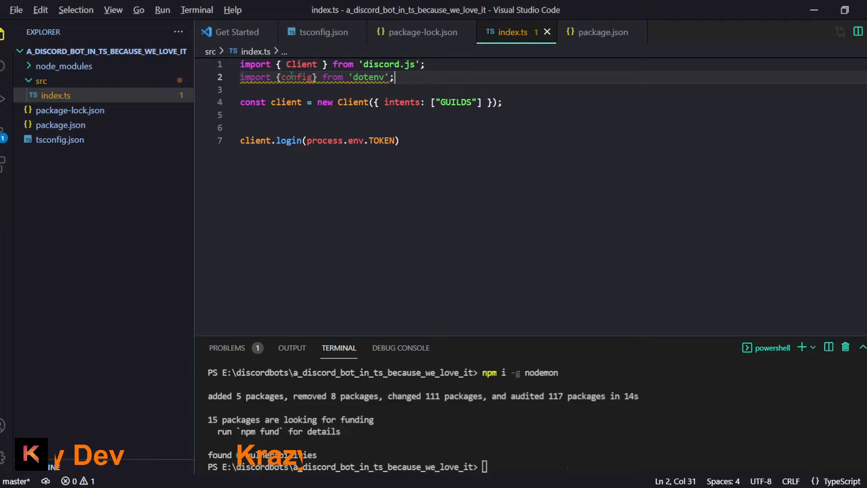
key(ctrl+n)
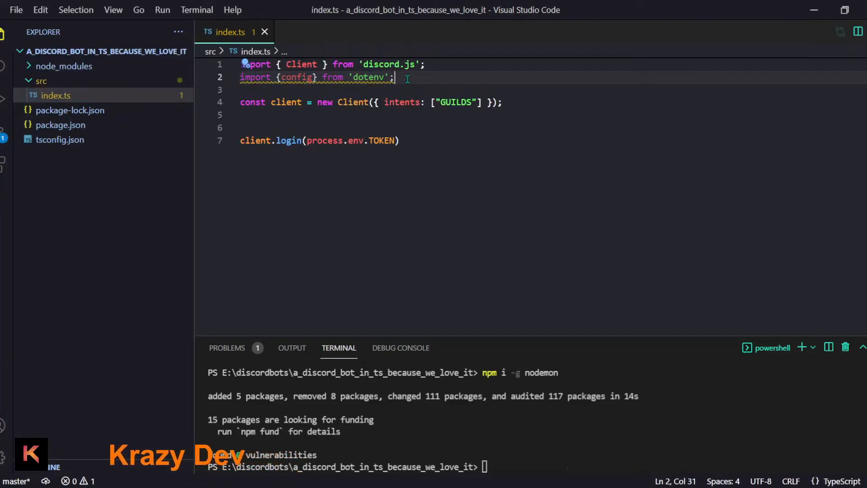
text(config();)
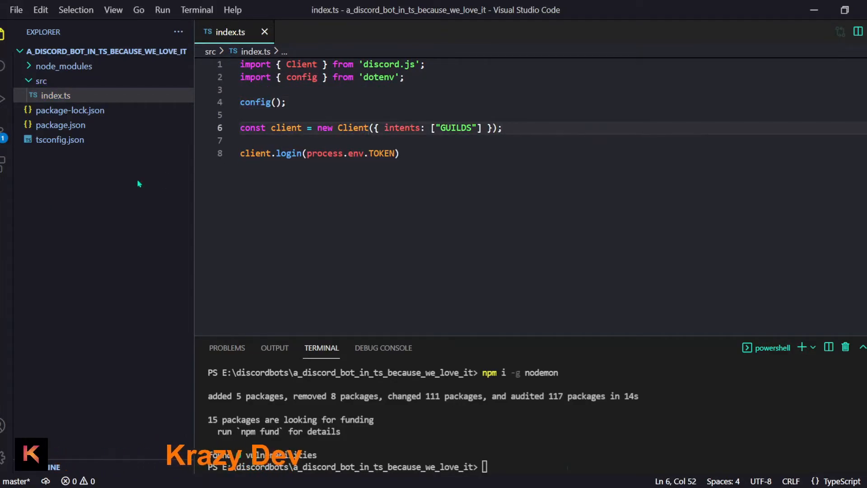
- Create a .env file in the project root with a TOKEN= entry
click(136, 50)
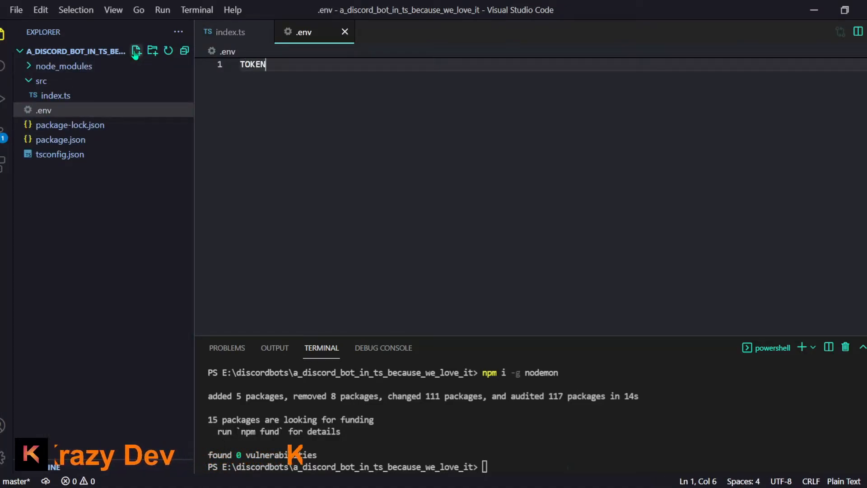
text(=)
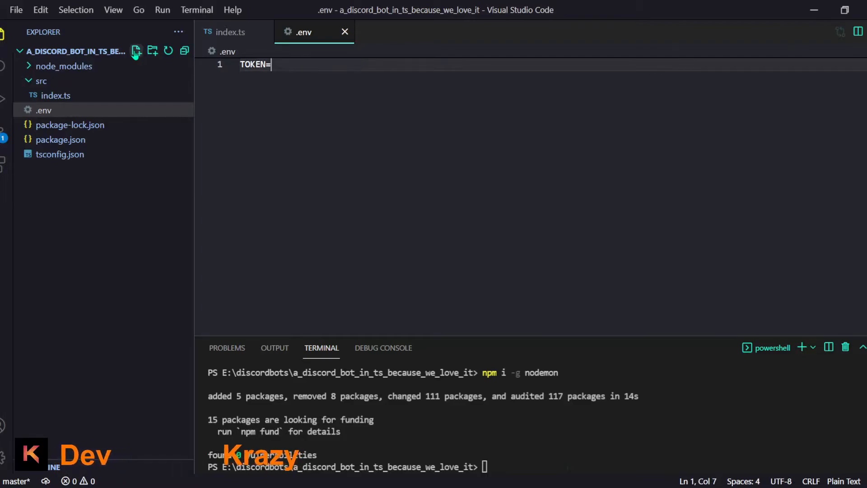
click(228, 31)
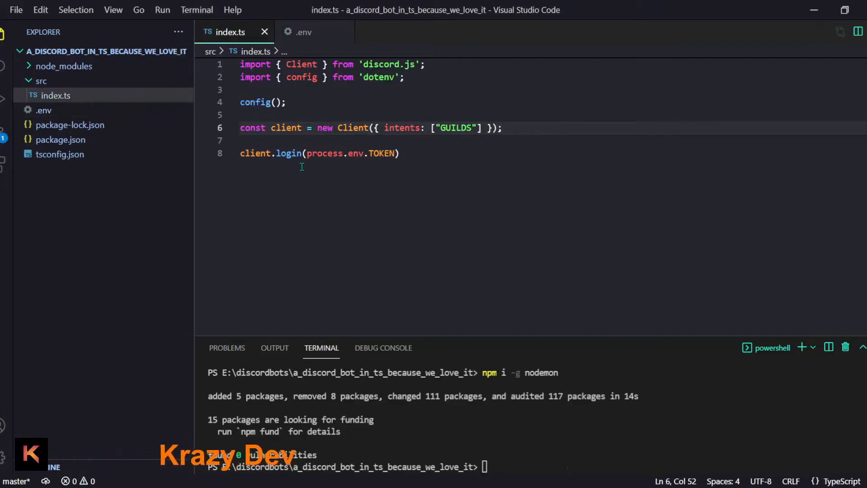
- Add client.on('ready') above the login call logging "ayo ner di am alive"
key(Enter)
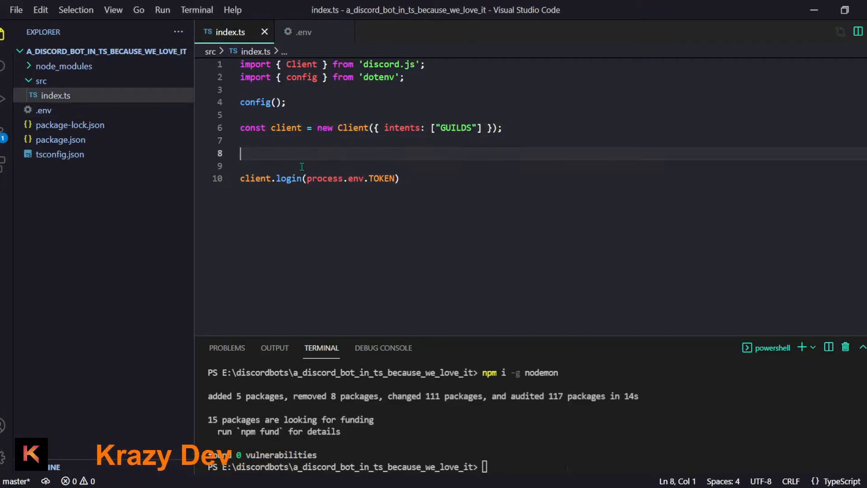
text(client.on('ready',() => {)
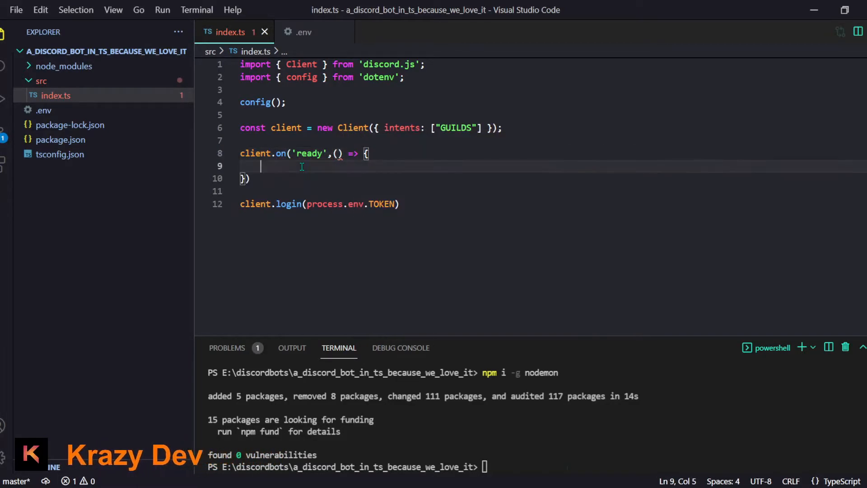
text(console.log("a"))
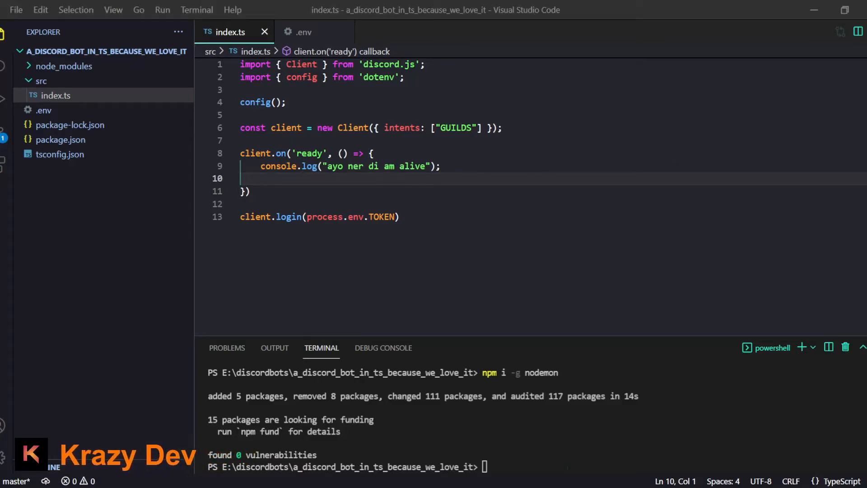
- Create commands, events and models subfolders in src, plus a new index.d.ts file
click(41, 80)
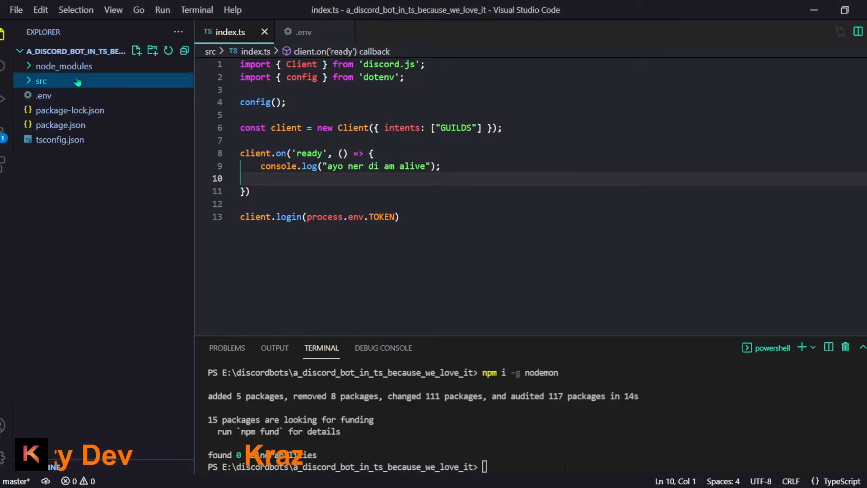
click(152, 51)
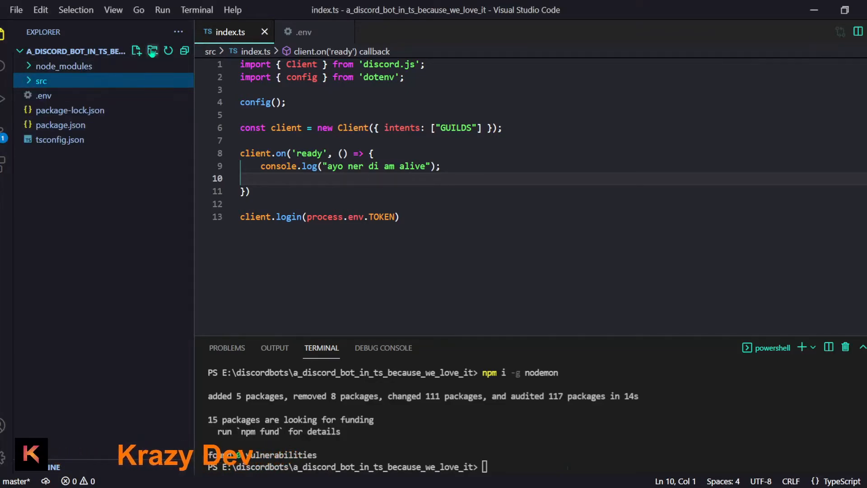
click(40, 80)
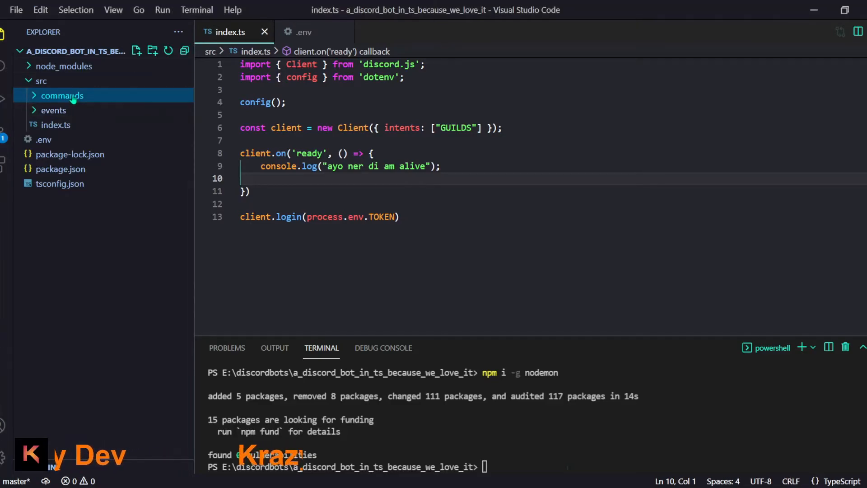
click(41, 81)
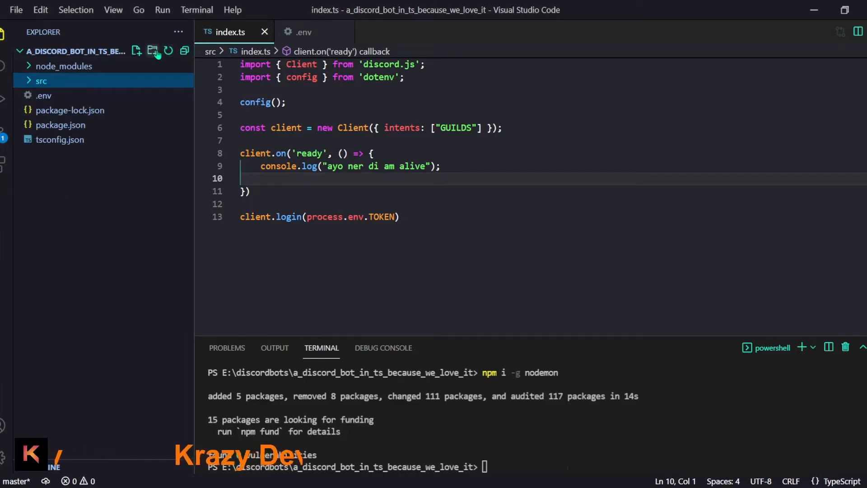
click(41, 81)
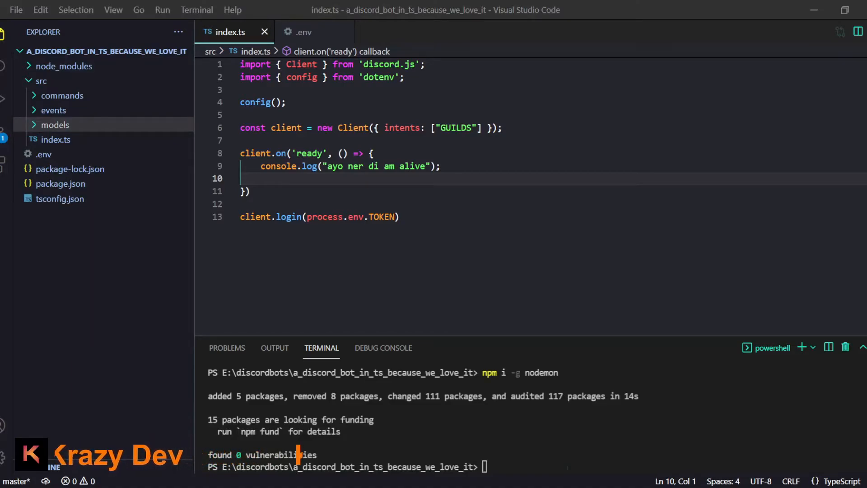
click(53, 125)
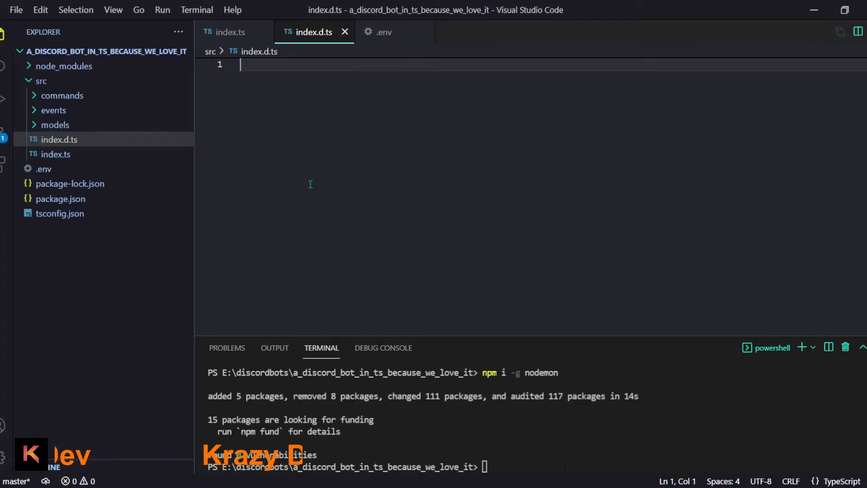
- Draft an exported command interface with name:string in index.d.ts, discard it, and return to index.ts
text(export interface command {)
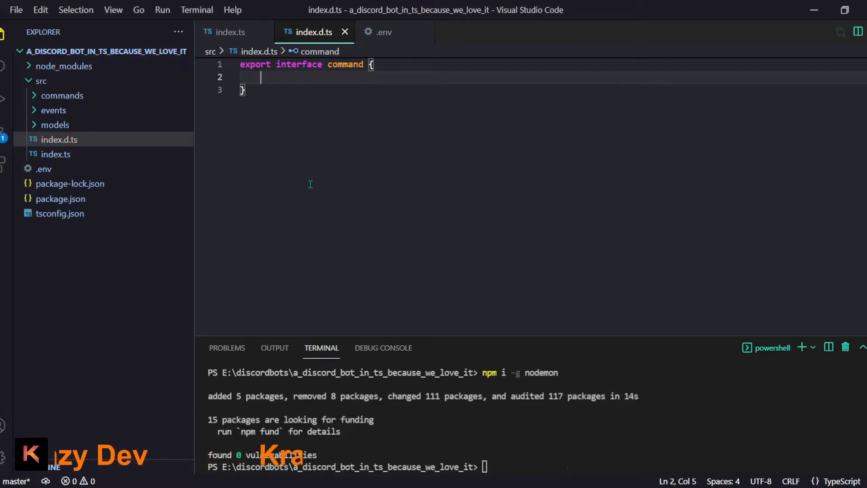
text(name:string)
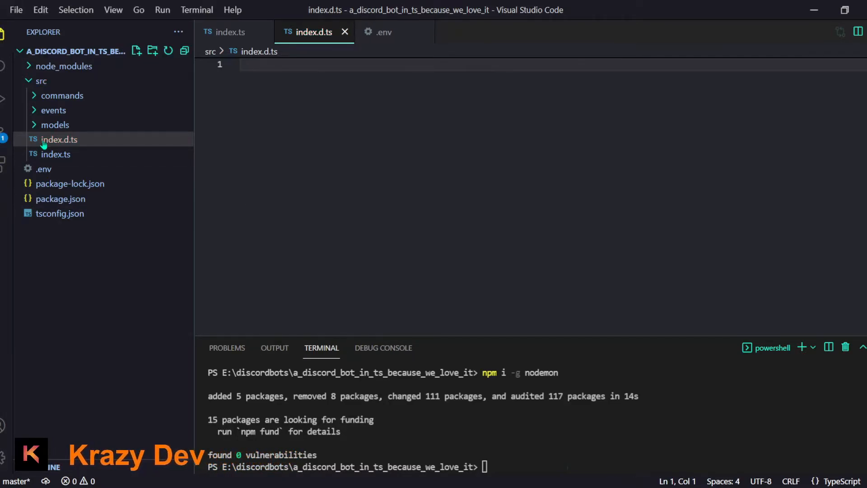
click(55, 153)
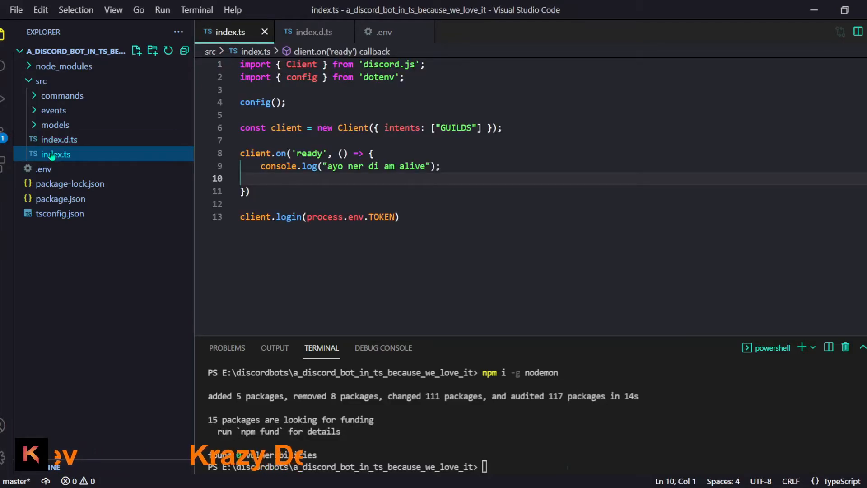
click(252, 191)
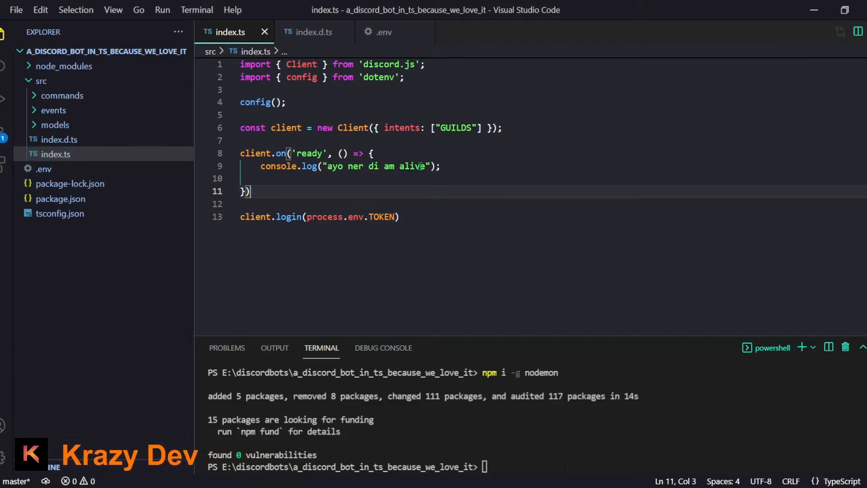
- Install mongoose, import { Mongoose } from 'mongoose' in index.ts, and begin a const mongo declaration
click(55, 125)
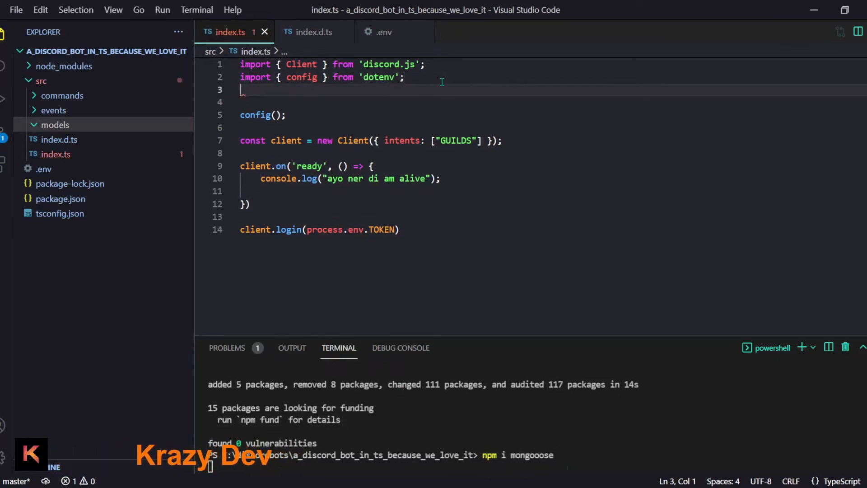
text(import {M} from 'mon')
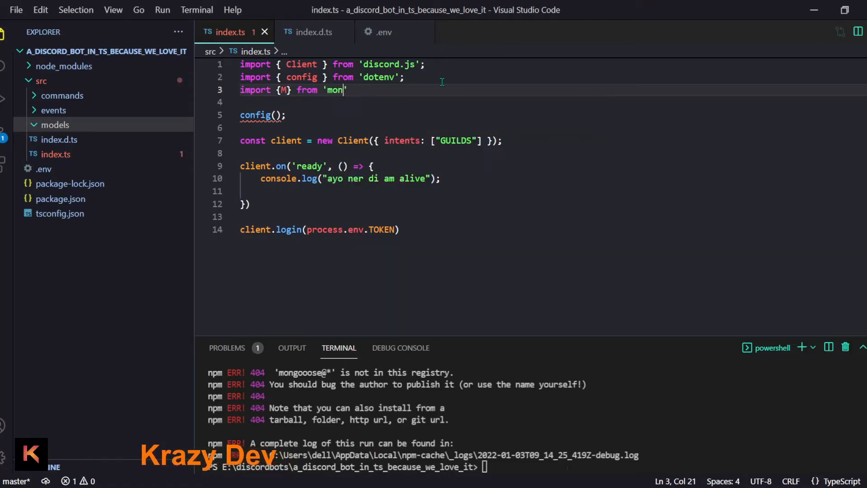
key(Backspace)
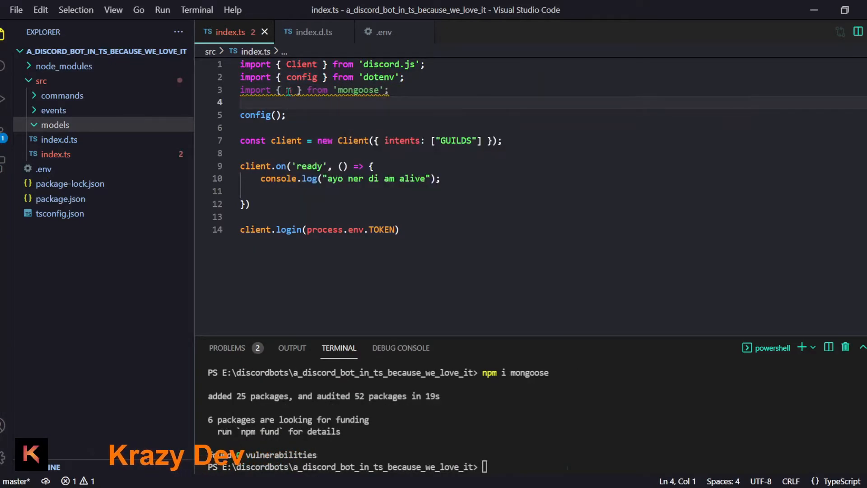
text(mongoose)
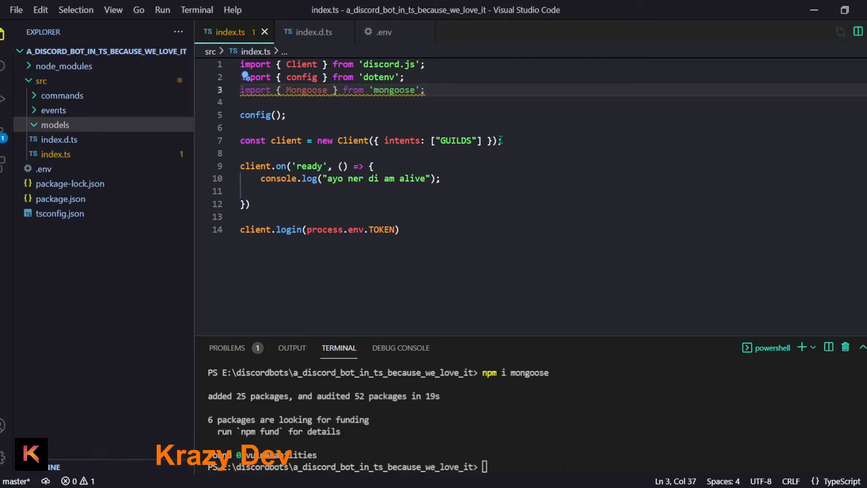
text(const mongo = new Mongoose().)
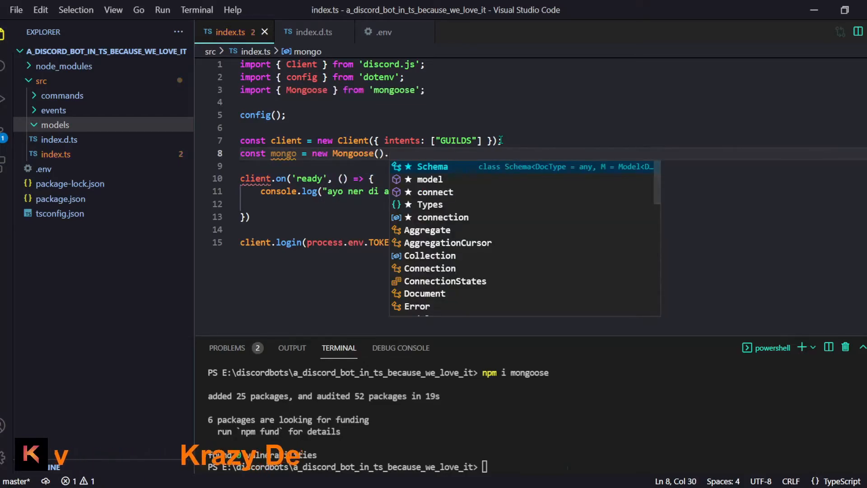
- Call mongo.connect(process.env.URI) below the client declaration
text(mongo)
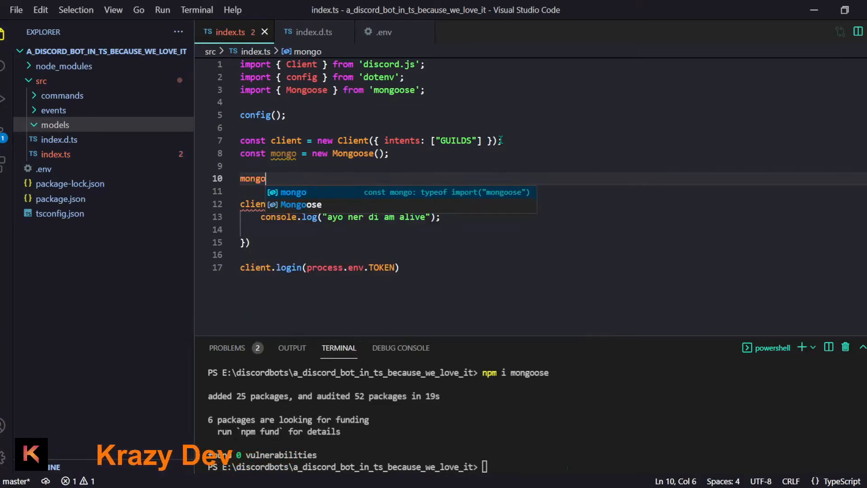
text(.connect()
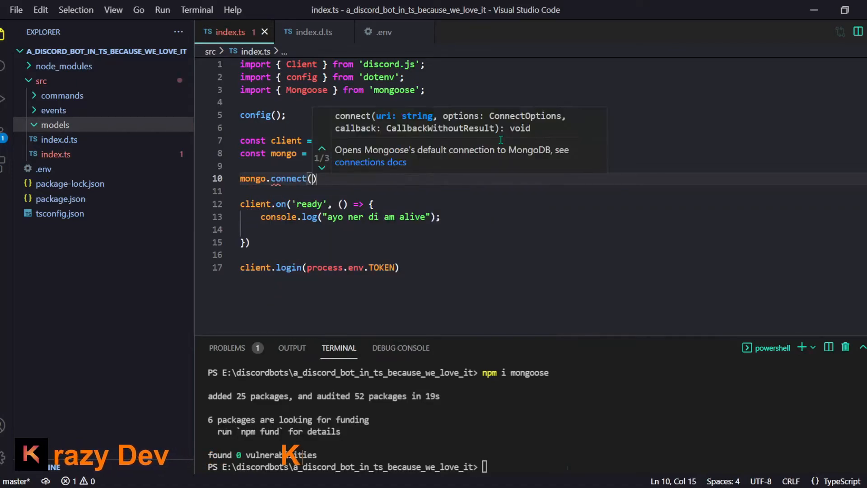
text(process.)
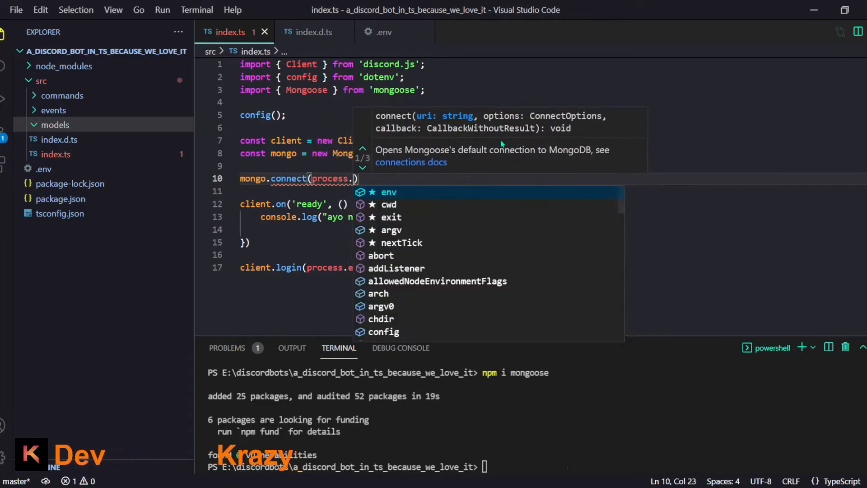
text(env.)
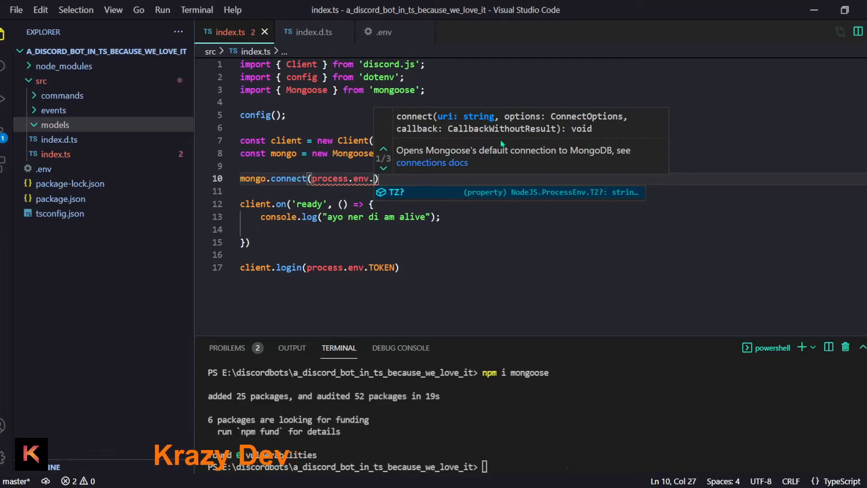
text(URI=)
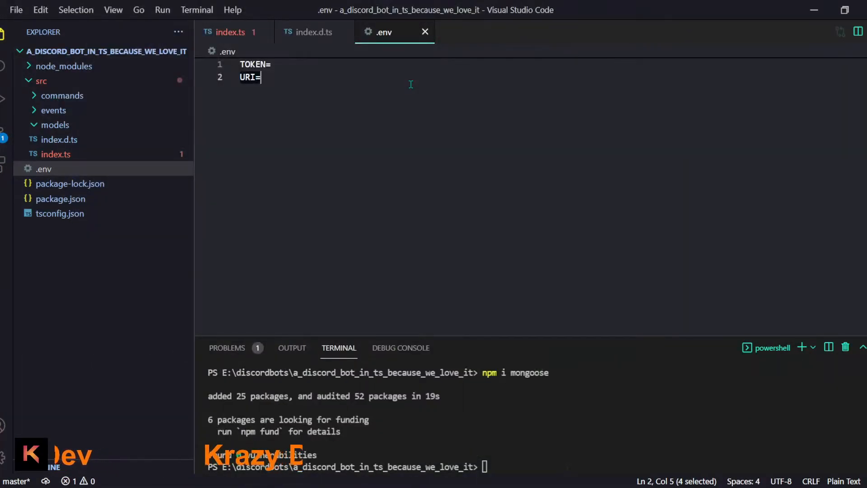
- Return to index.ts after adding the empty URI= entry to .env
click(229, 31)
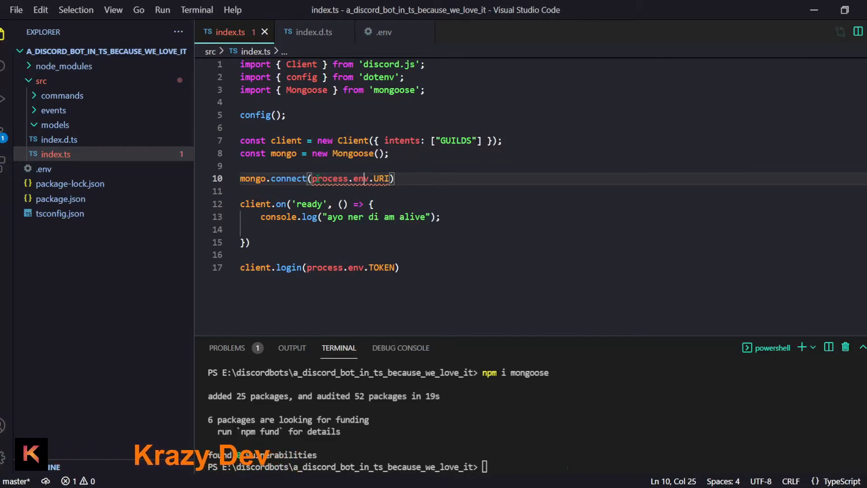
- Cast process.env.URI to <string> in the mongo.connect call and start its .then callback
text(<string)
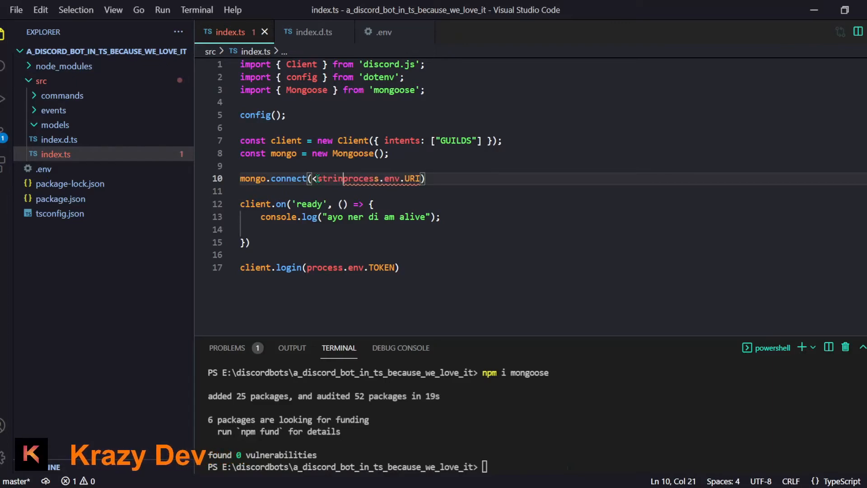
text(>)
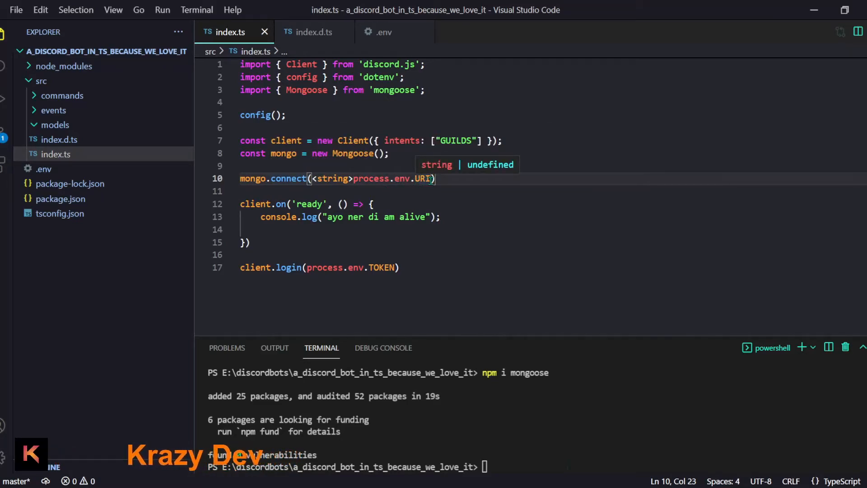
text(.;)
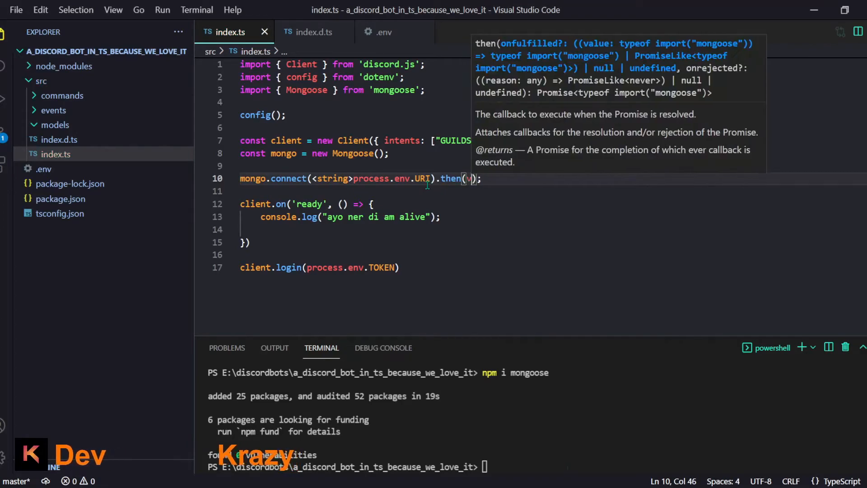
key(Backspace)
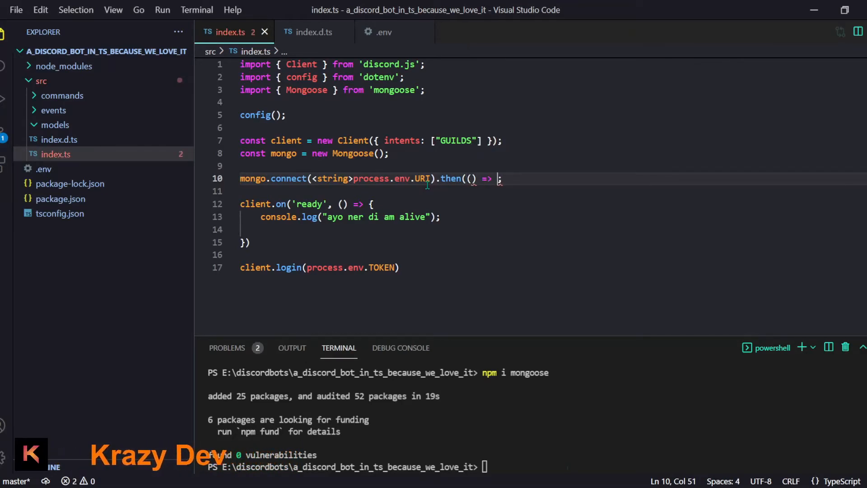
- Log "Database connected successfully" when the connection resolves
text(con)
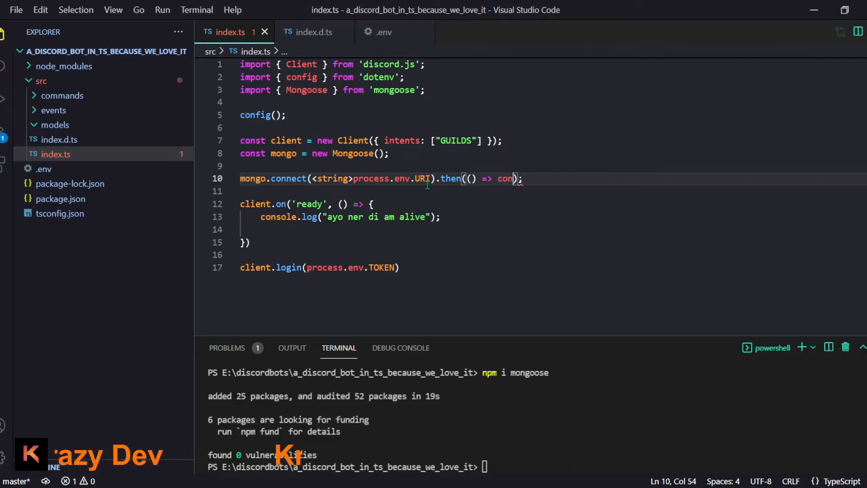
text(console.log("Da")
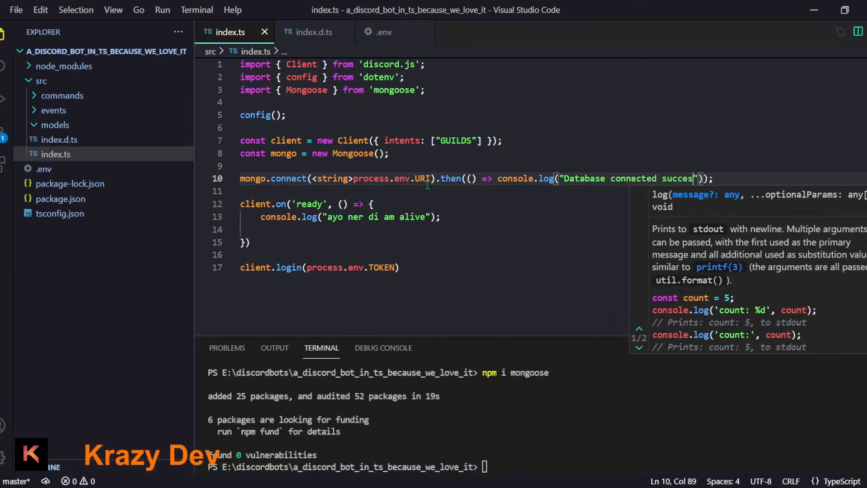
text(sfully)
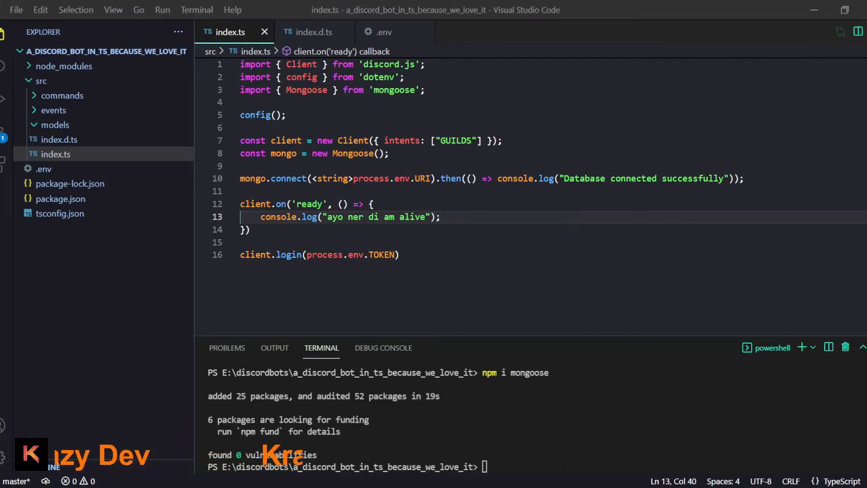
text(node)
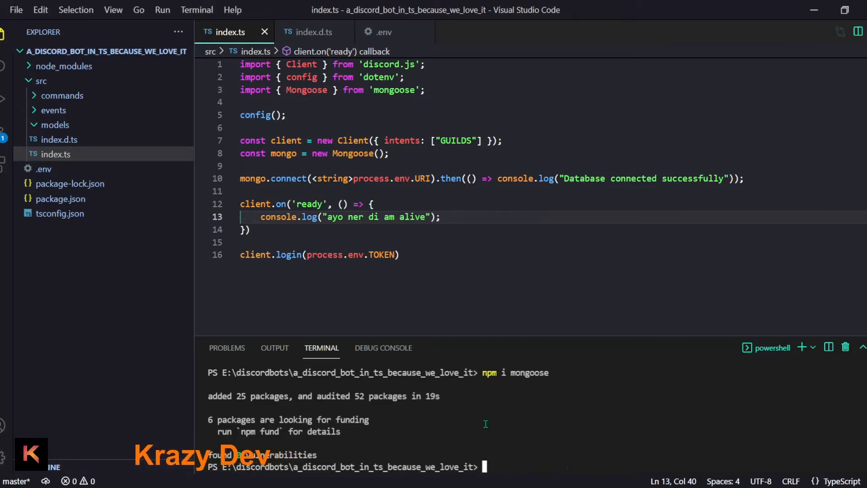
- Start npm run dev, fill in .env after the TOKEN_INVALID crash, and restart nodemon with rs
text(npm run dev)
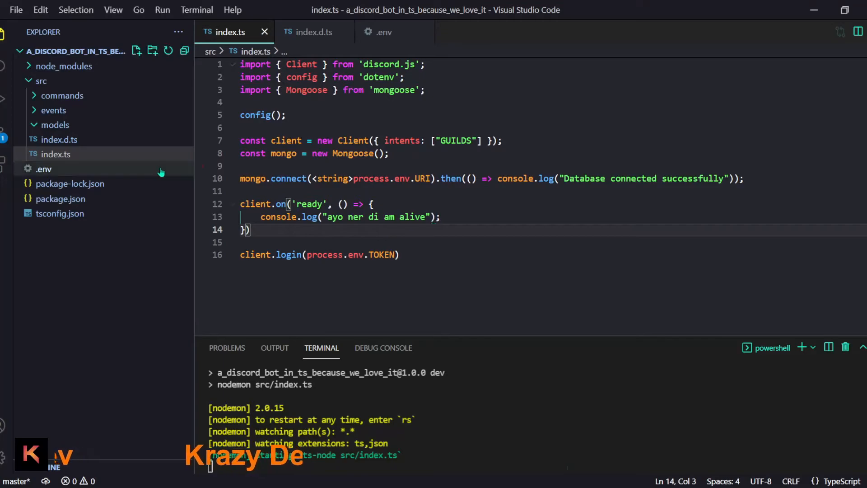
click(44, 169)
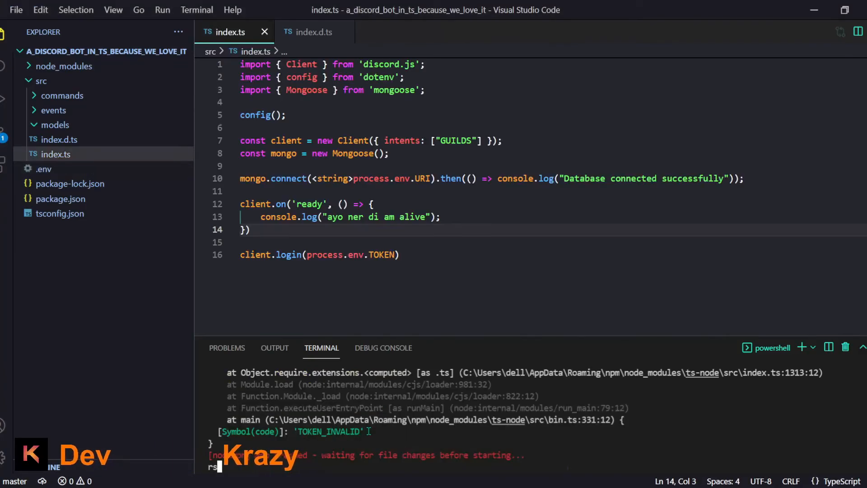
key(enter)
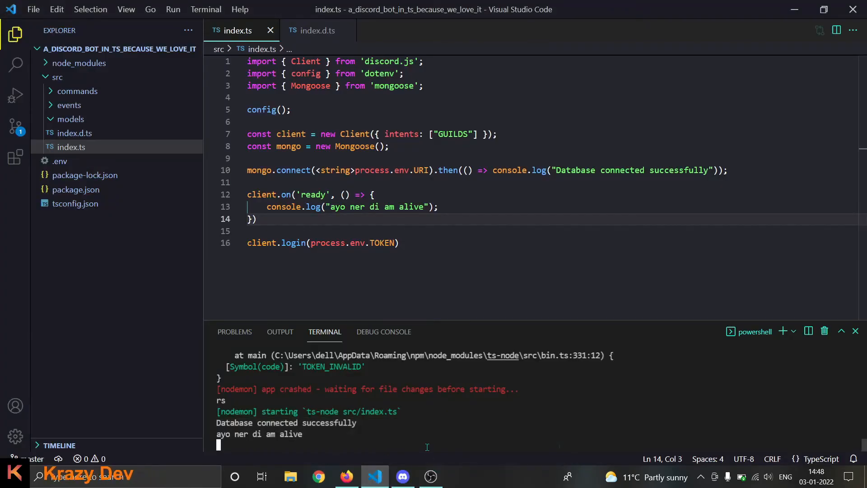
- Terminate the bot process with Ctrl+C and confirm with y, returning to the project prompt
text(y)
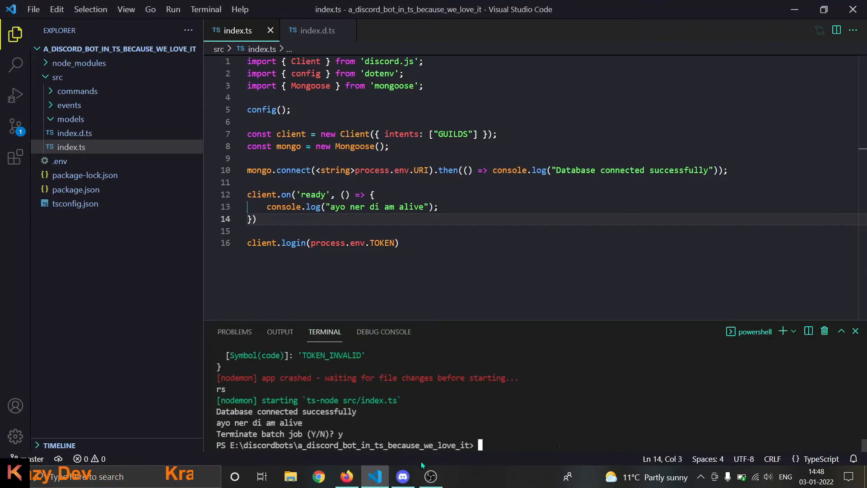
click(429, 476)
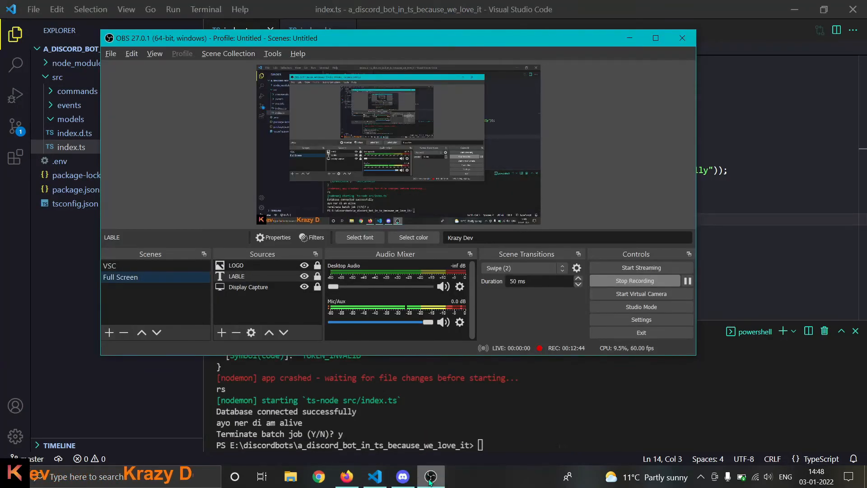